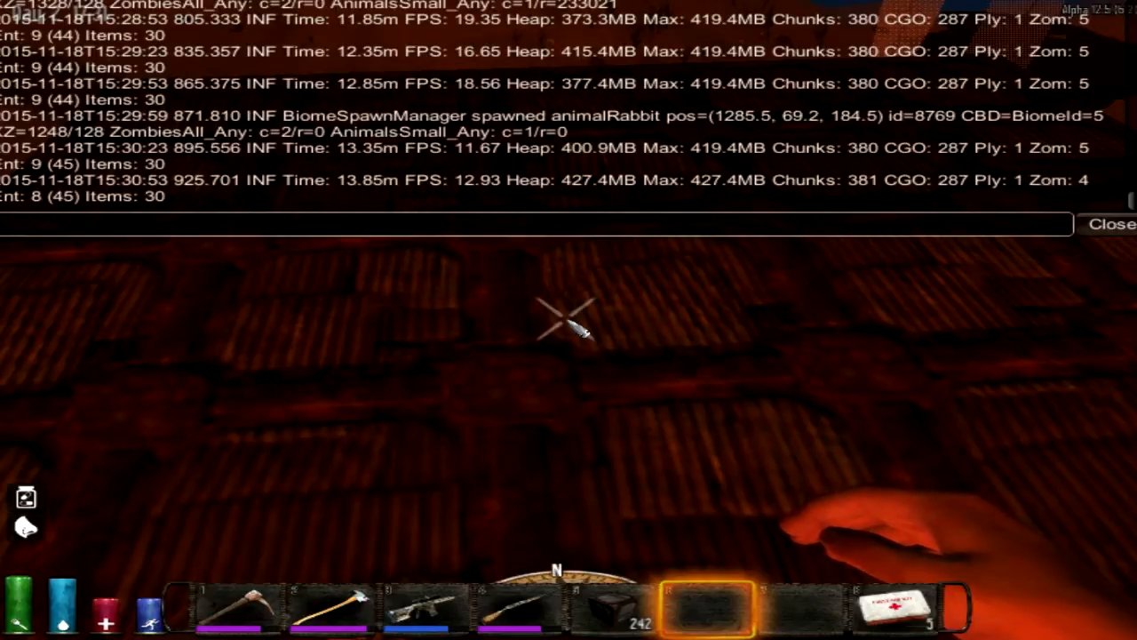
Dismiss the debug console and return to first-person view over the brick pit
text(m)
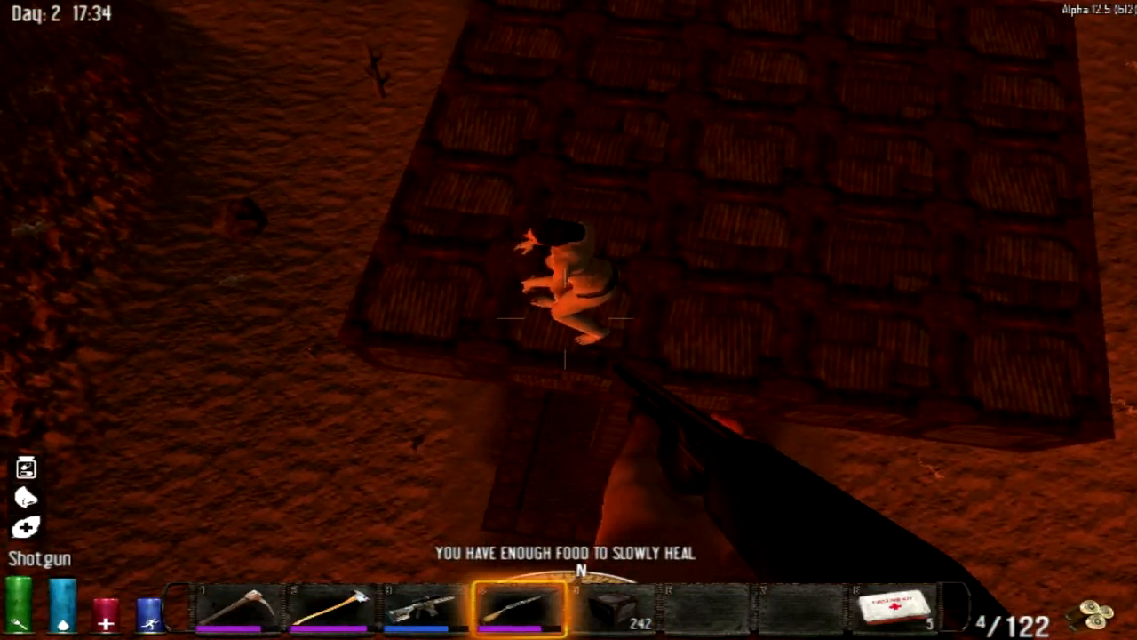
Snipe the zombie beside the brick wall with the rifle, then switch back to slot 1
key(3)
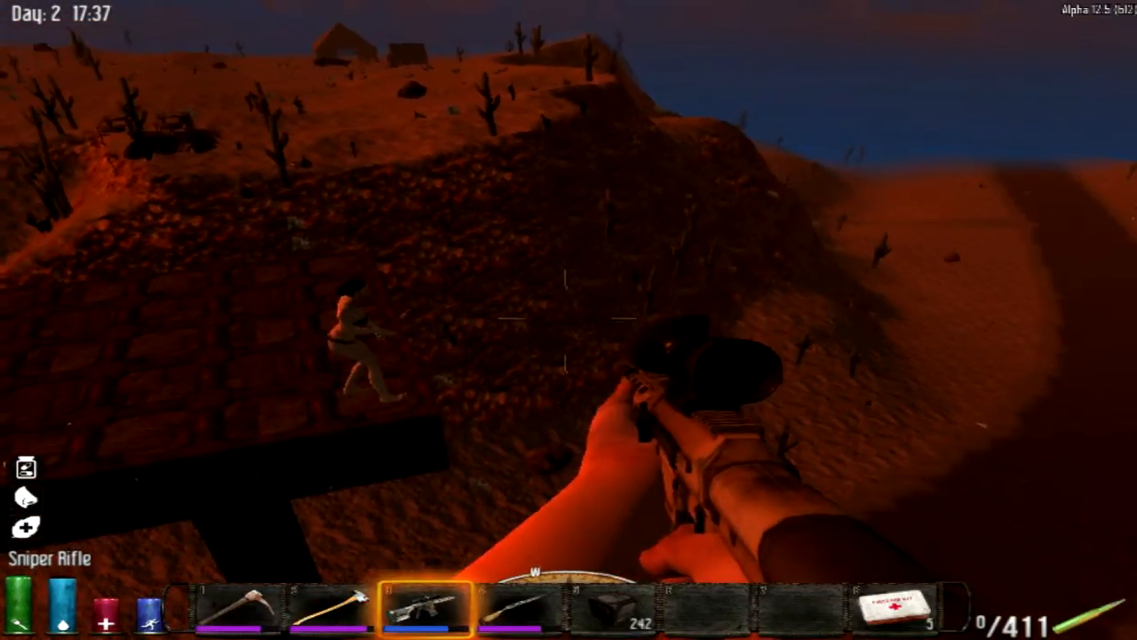
click(568, 320)
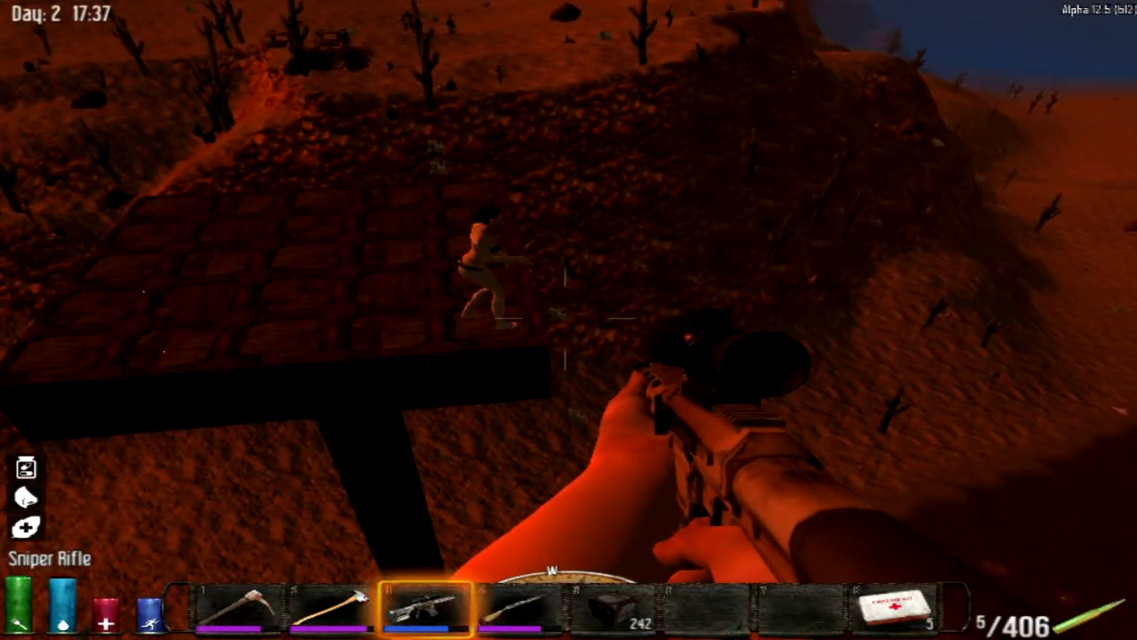
key(1)
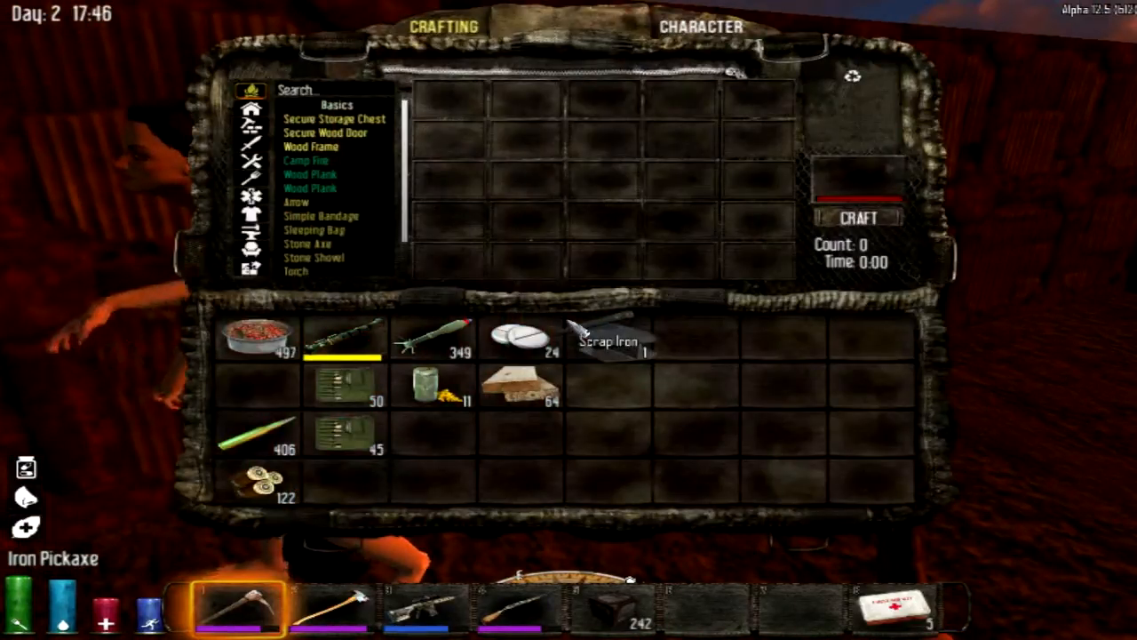
Leave the inventory and resume play at the brick pit's edge
key(escape)
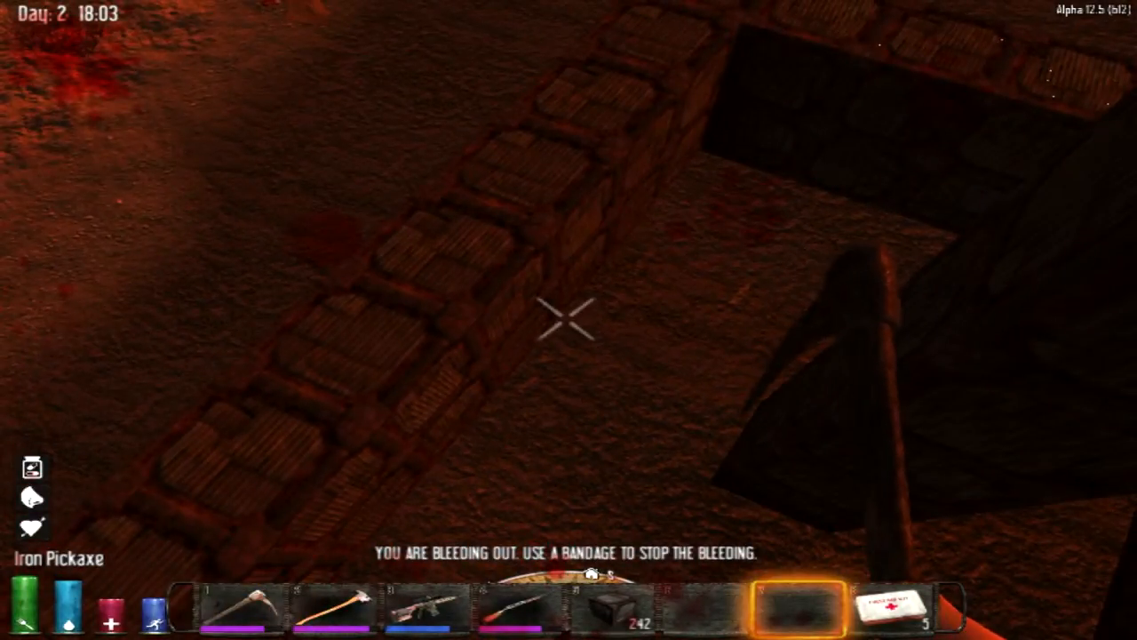
Place three scrap iron wall blocks on the overhead platform
click(889, 608)
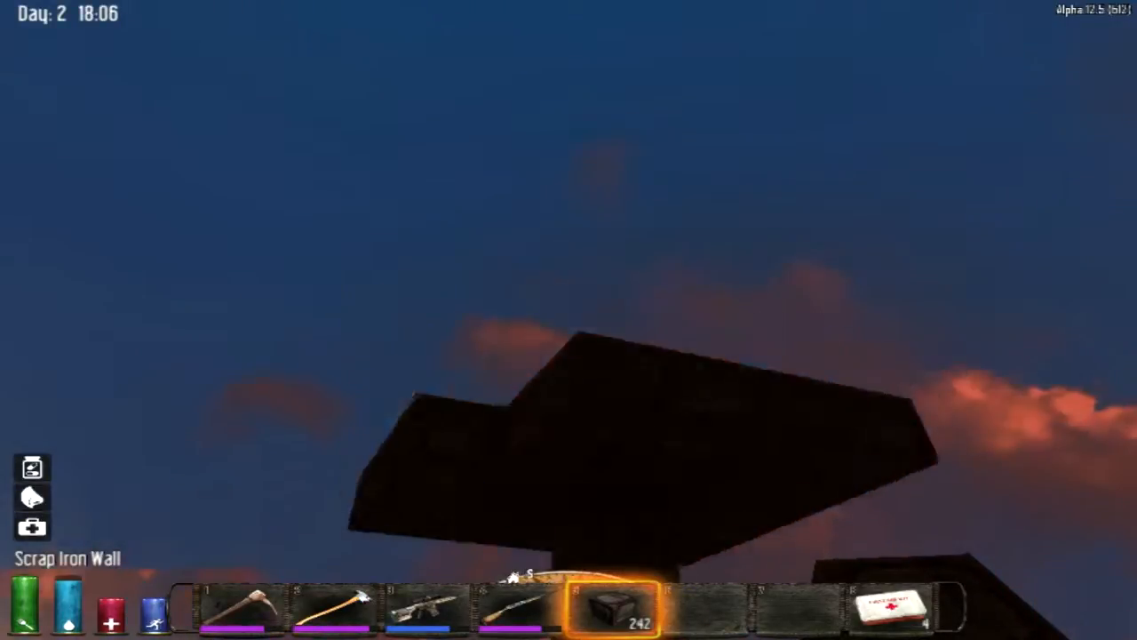
mouse_move(568, 320)
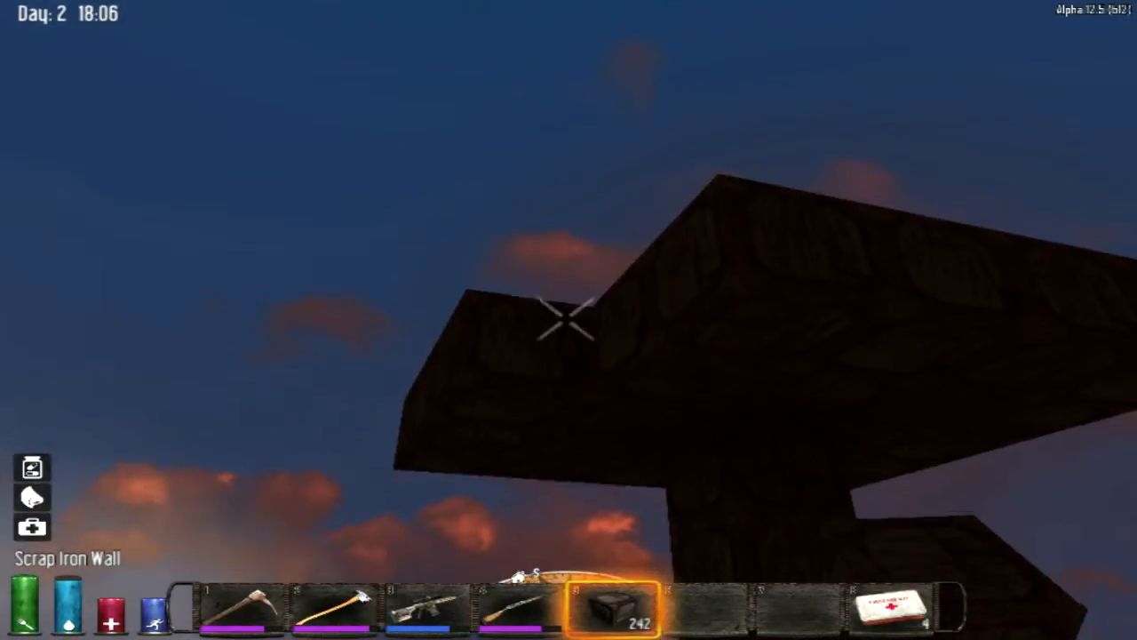
click(568, 320)
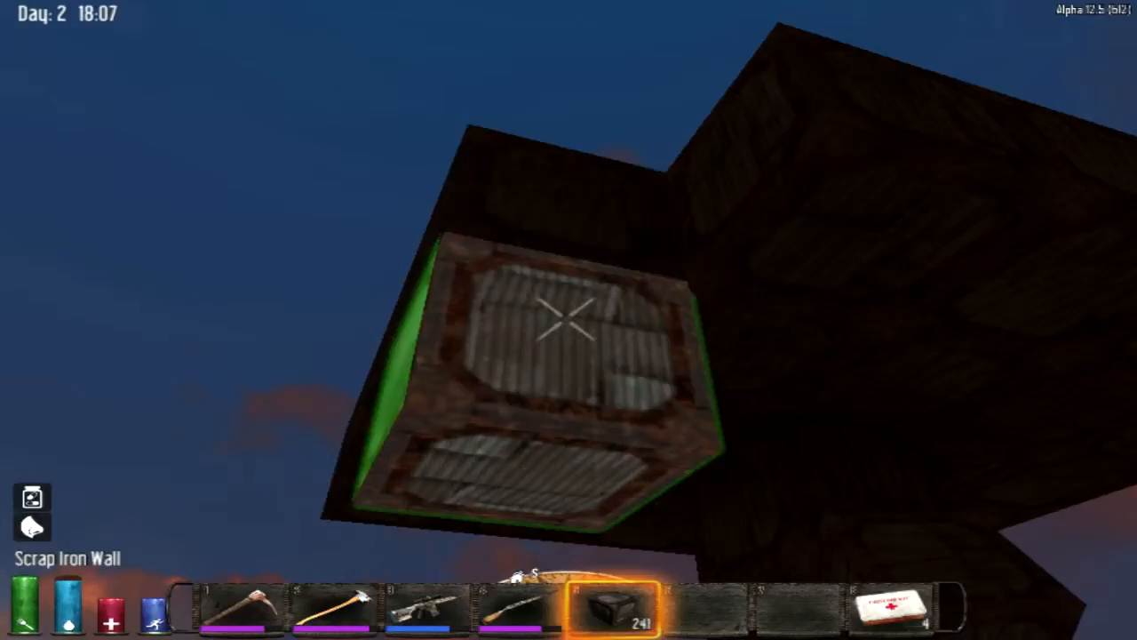
click(569, 320)
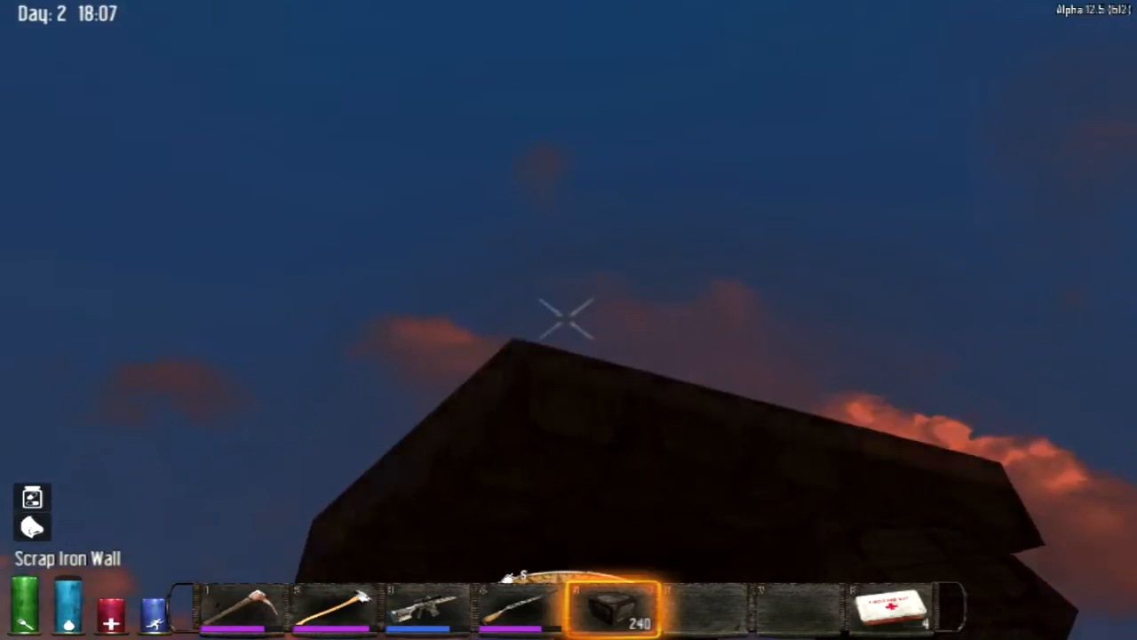
click(569, 320)
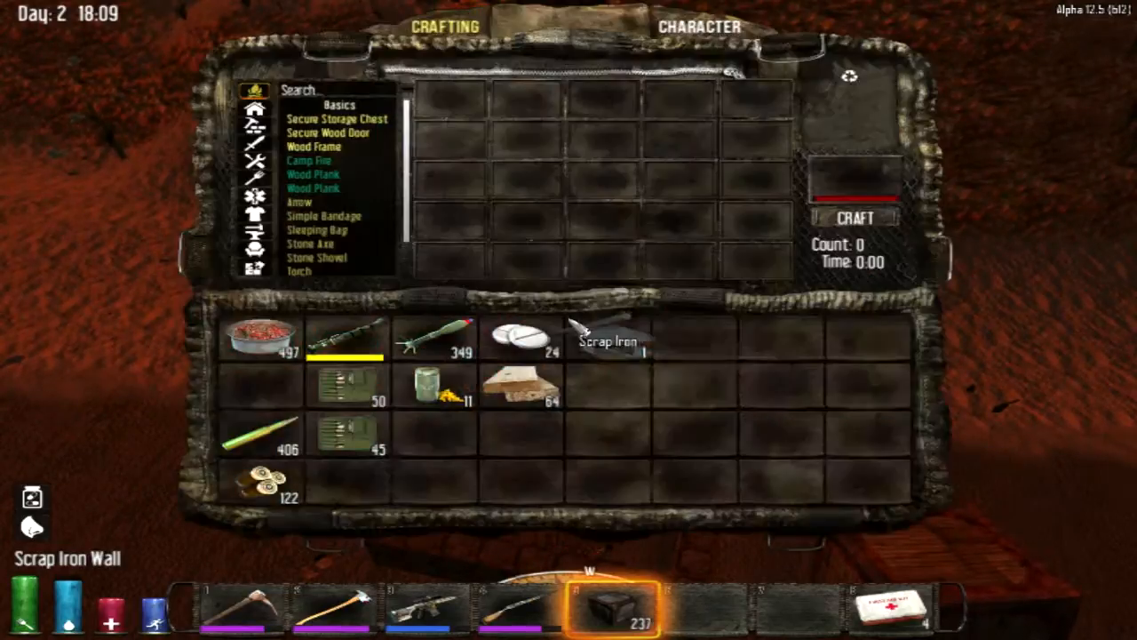
Resume play and stack scrap iron blocks into a pillar above the brick pit
key(Escape)
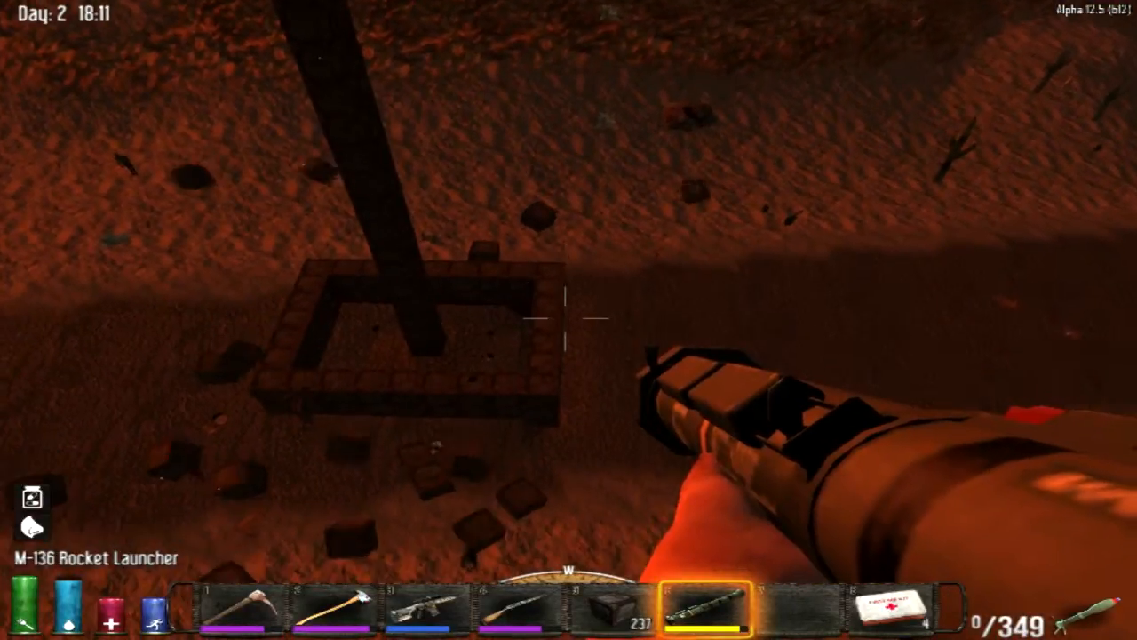
click(569, 320)
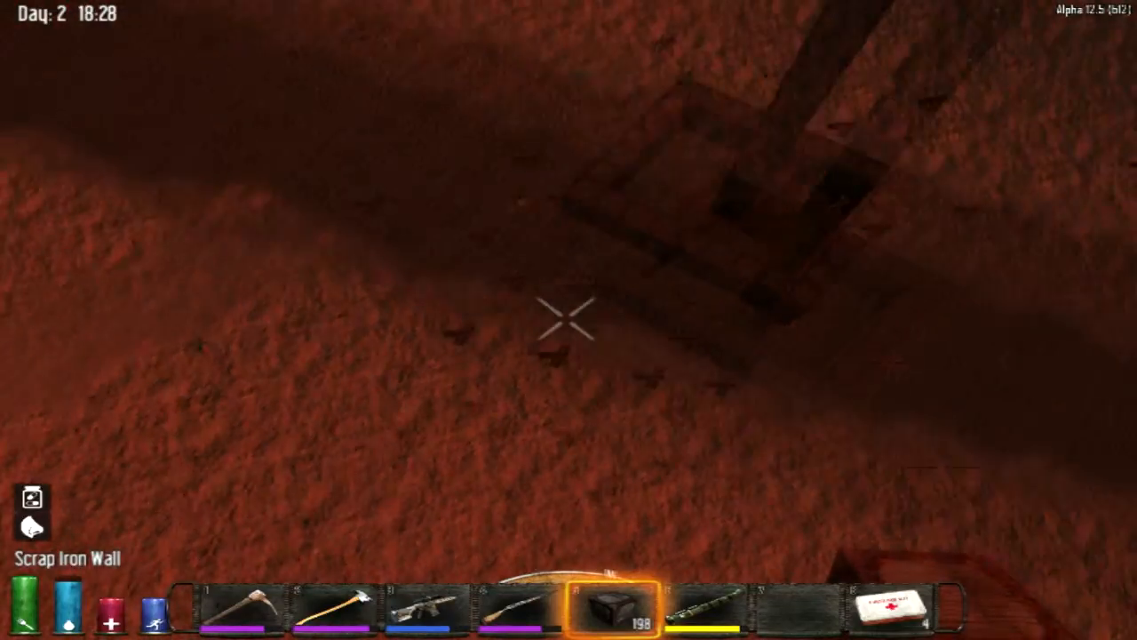
mouse_move(569, 320)
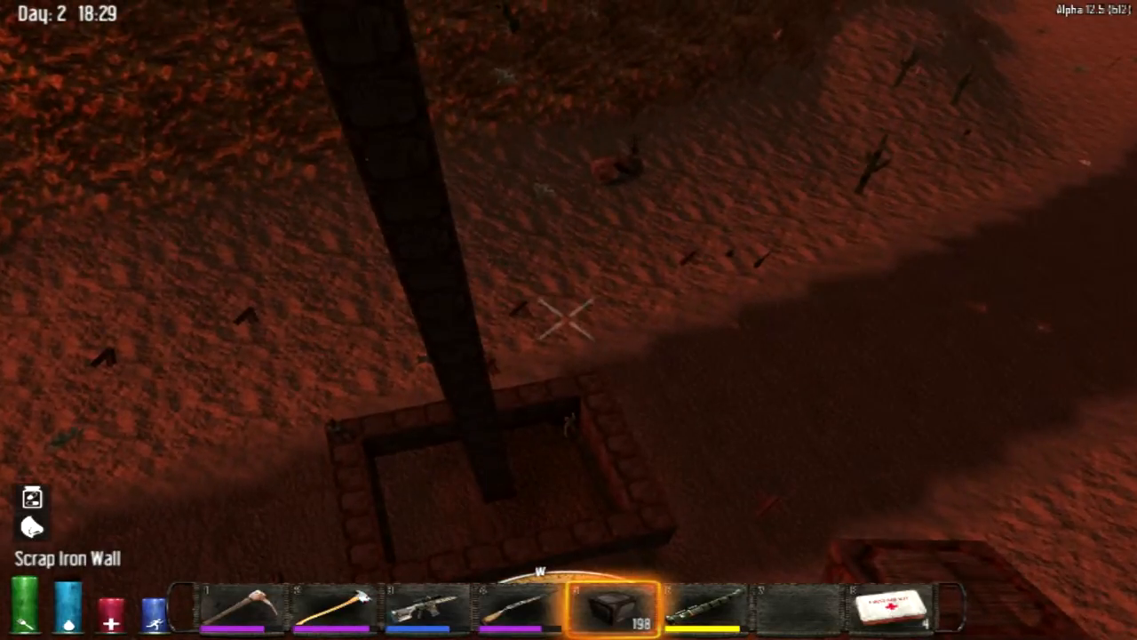
Equip the shotgun to check the crushed zombie, then a melee tool for the gore block
key(1)
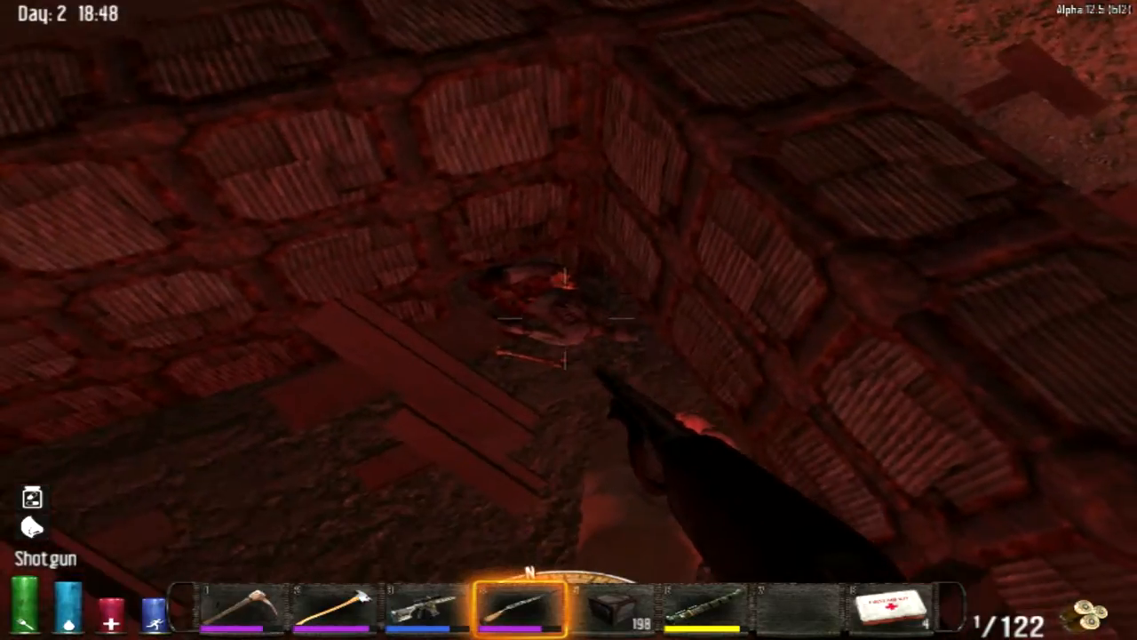
key(2)
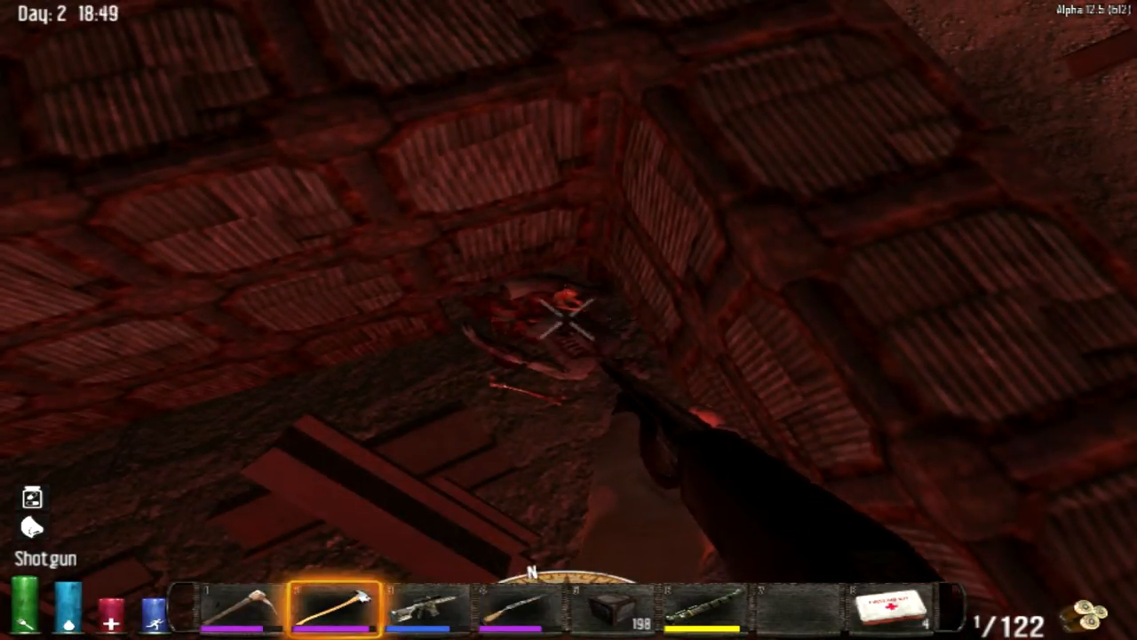